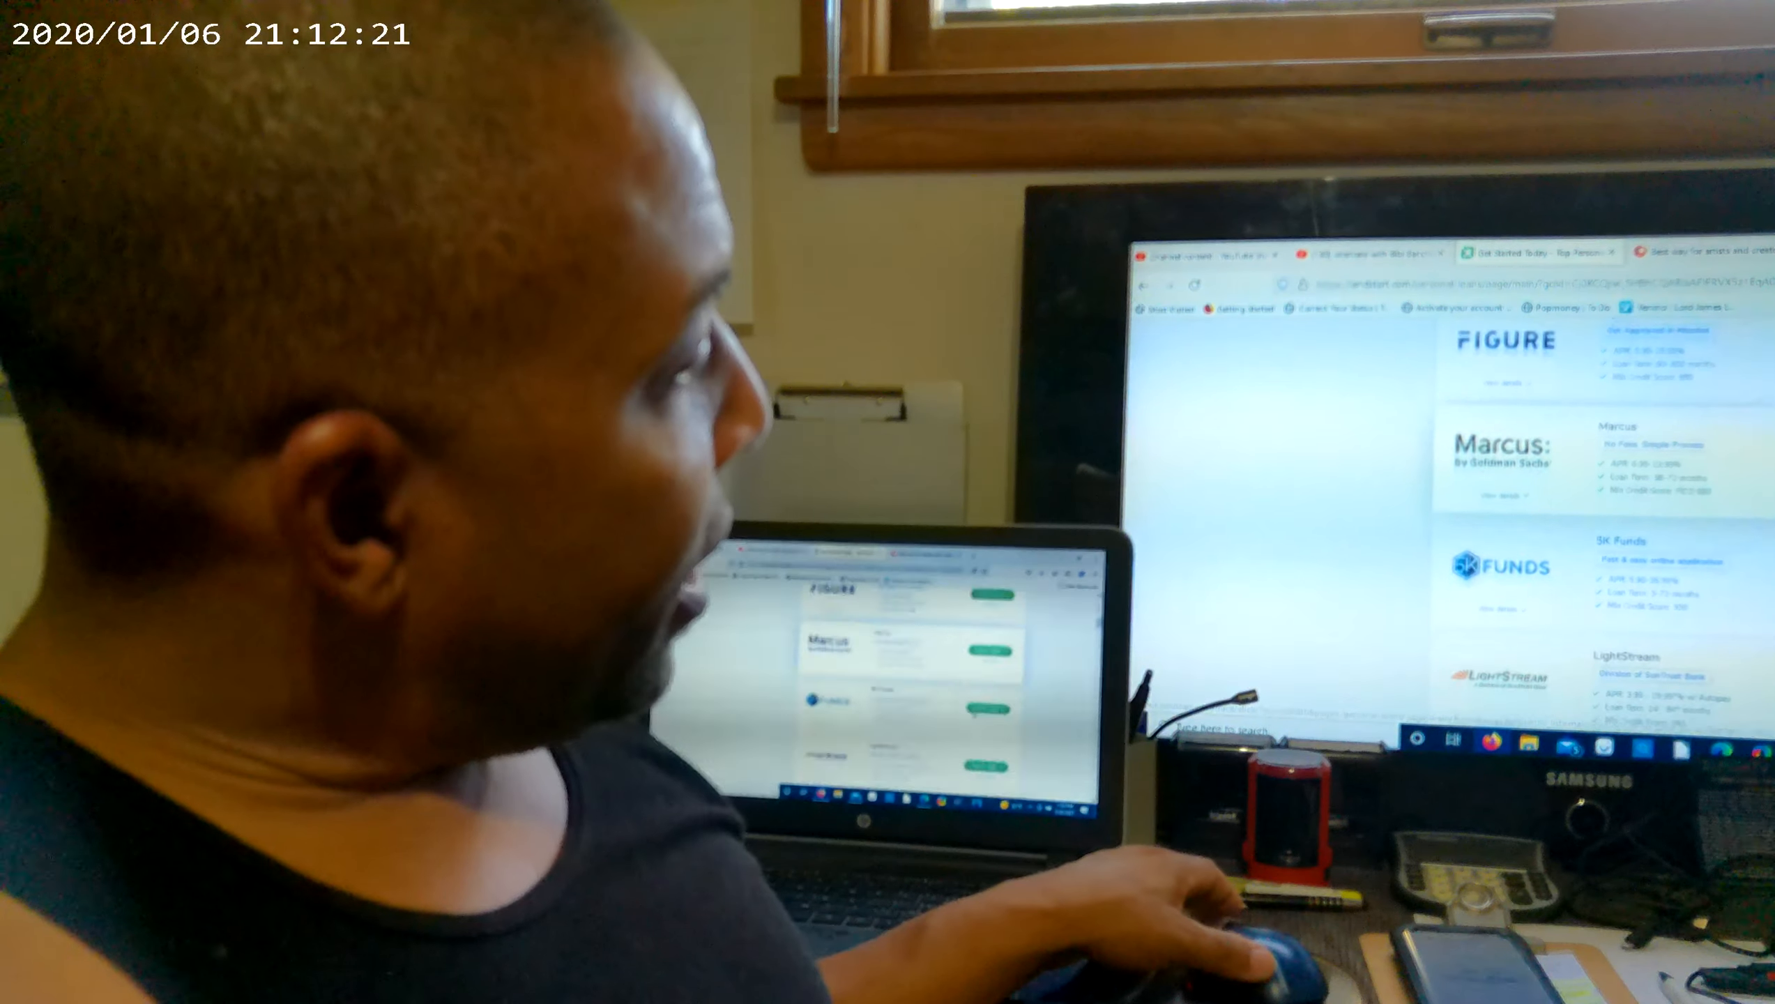
scroll("down", 3)
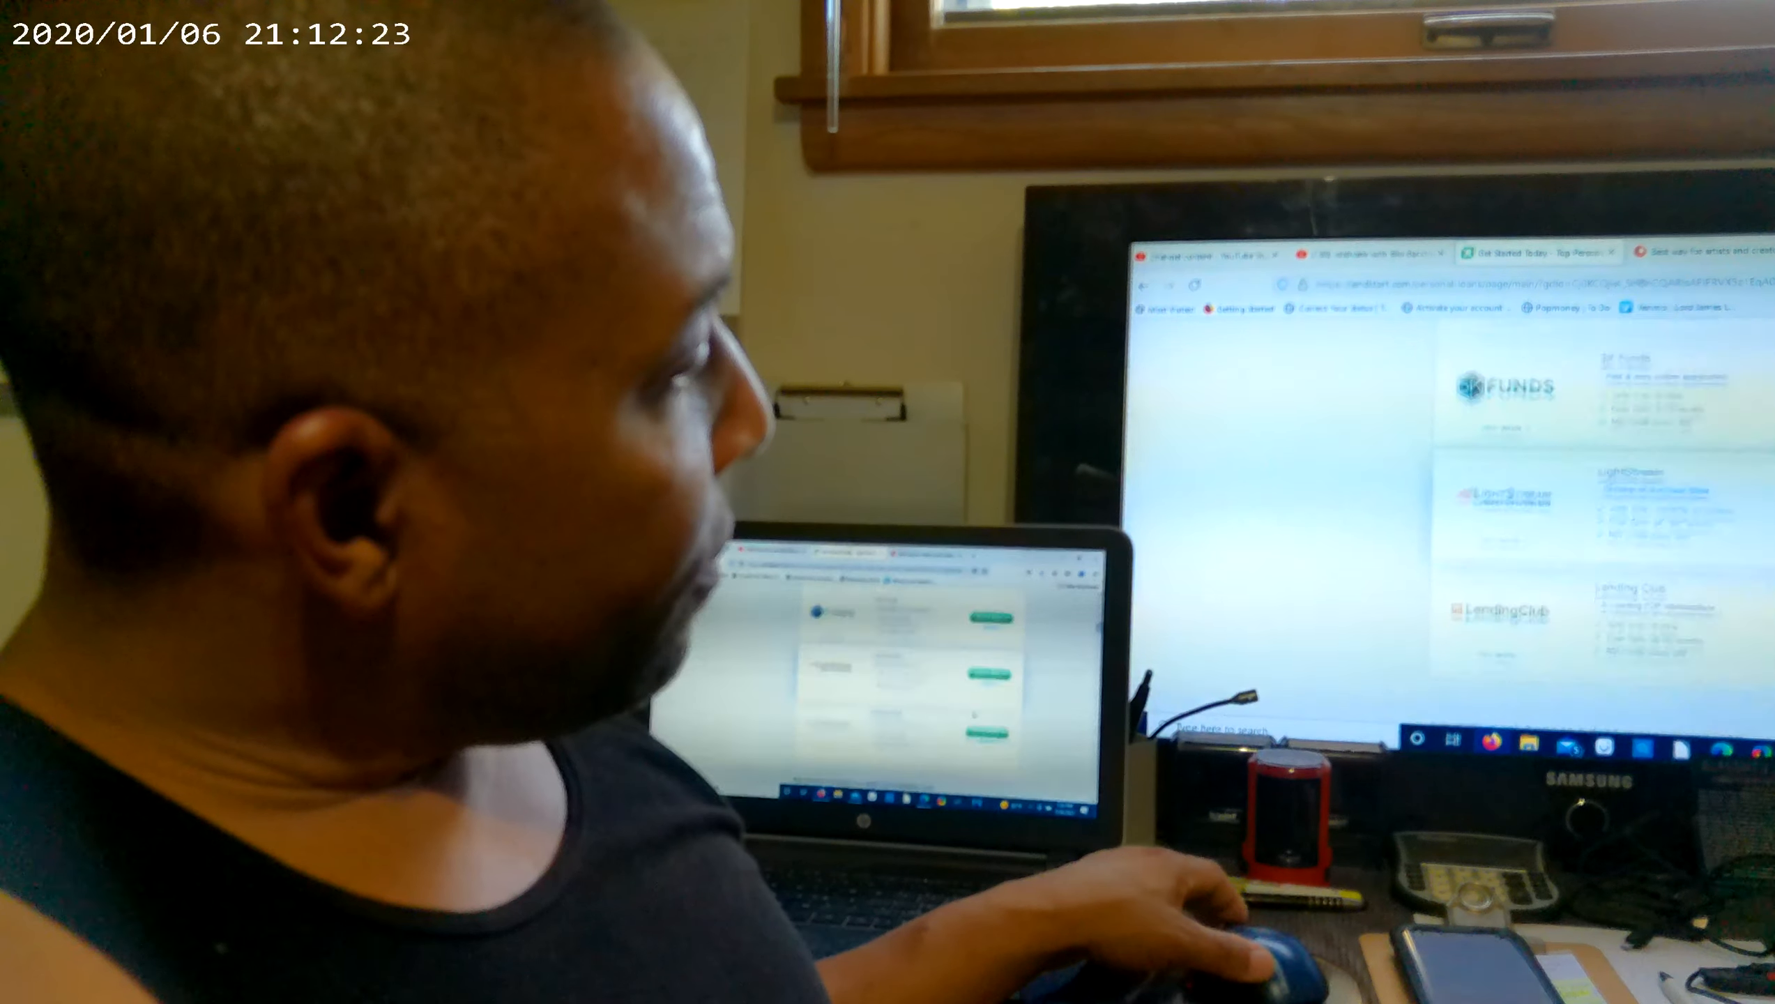
scroll("down", 3)
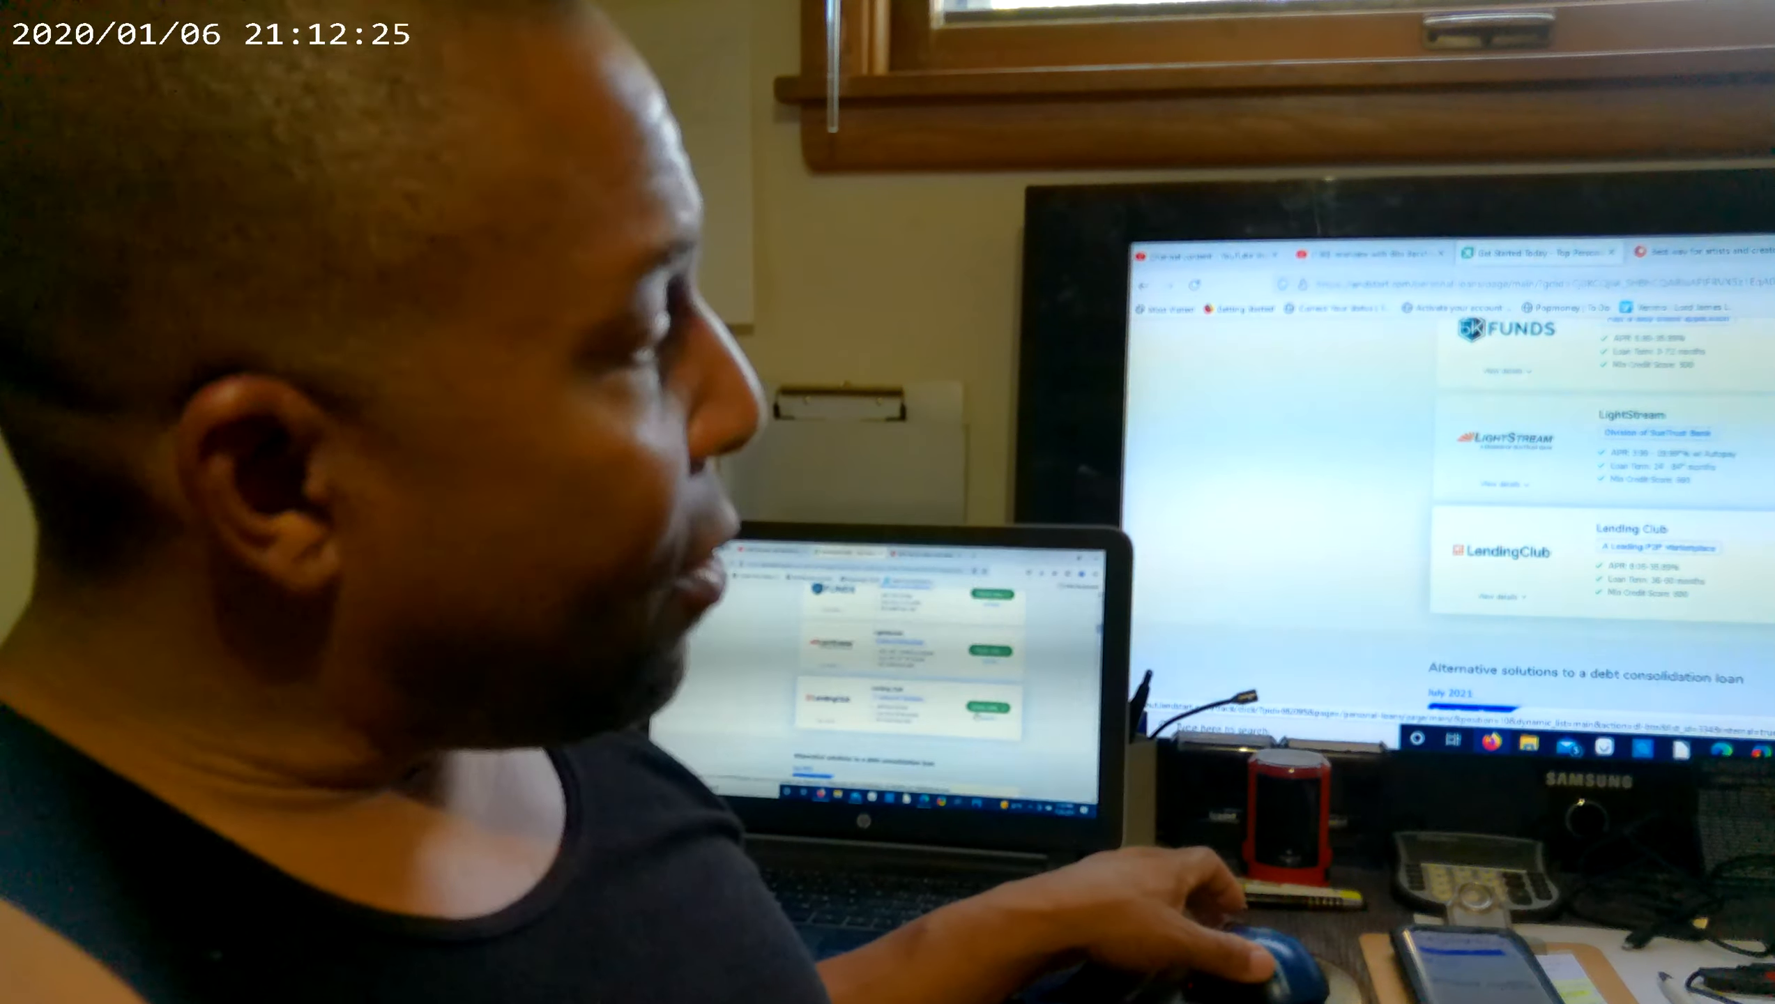